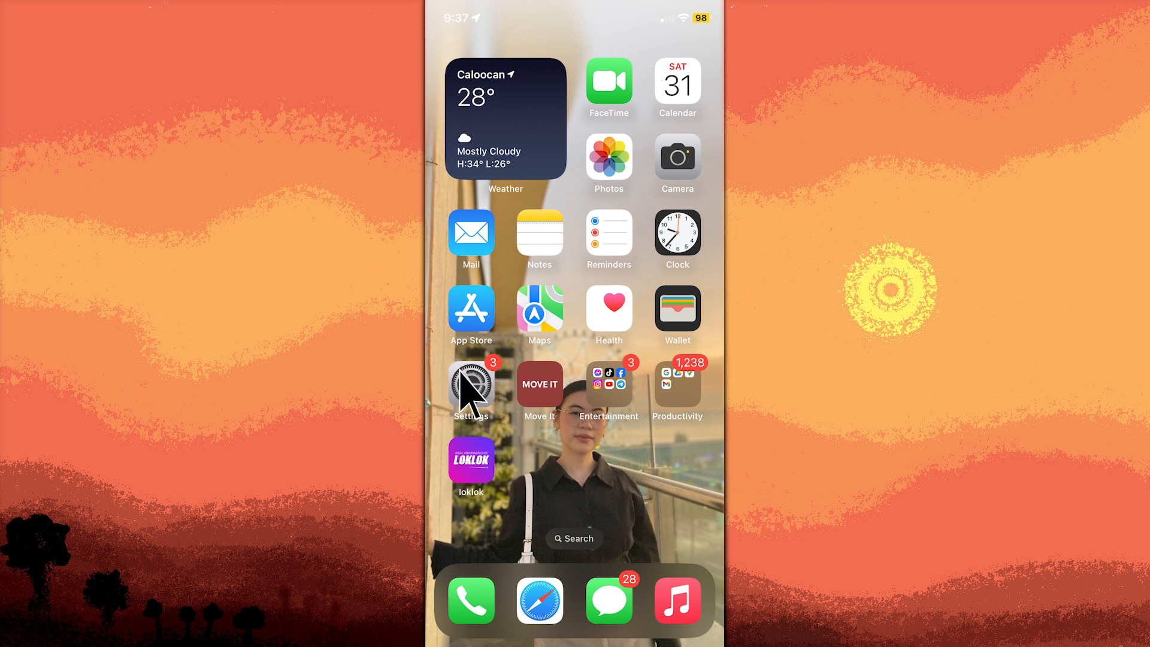
Open Settings and go to the Sounds & Haptics page
{"action": "left_click", "coordinate": [471, 384]}
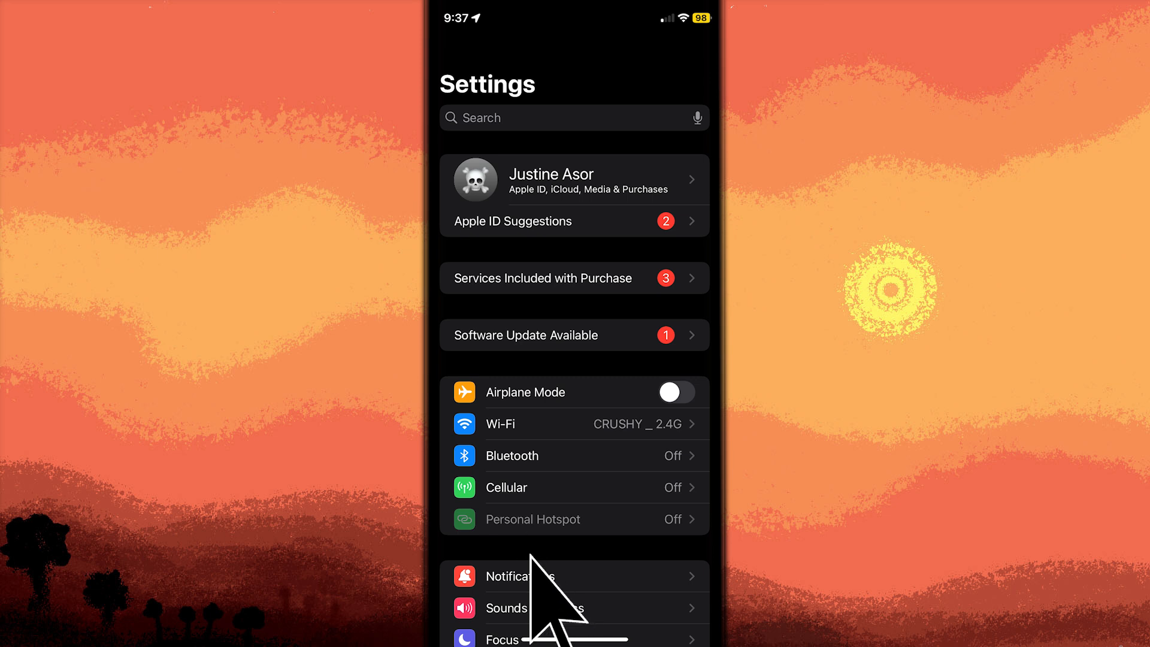
{"action": "left_click", "coordinate": [506, 609]}
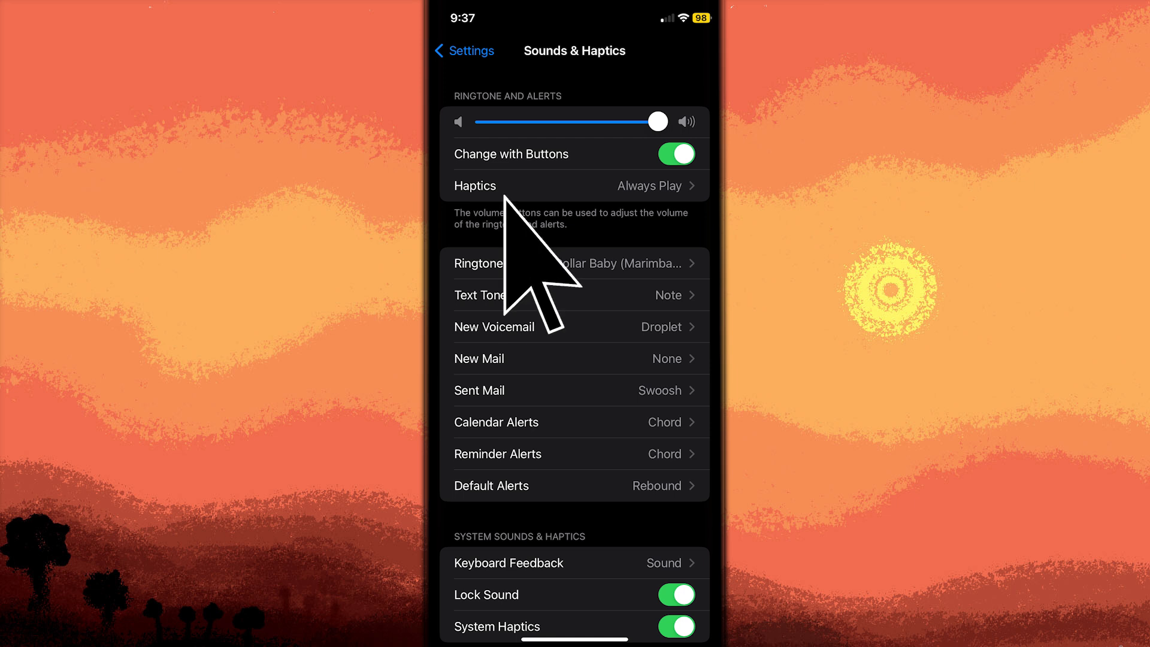
View the ringtone's Haptics patterns, where Symphony is checked
{"action": "left_click", "coordinate": [480, 295]}
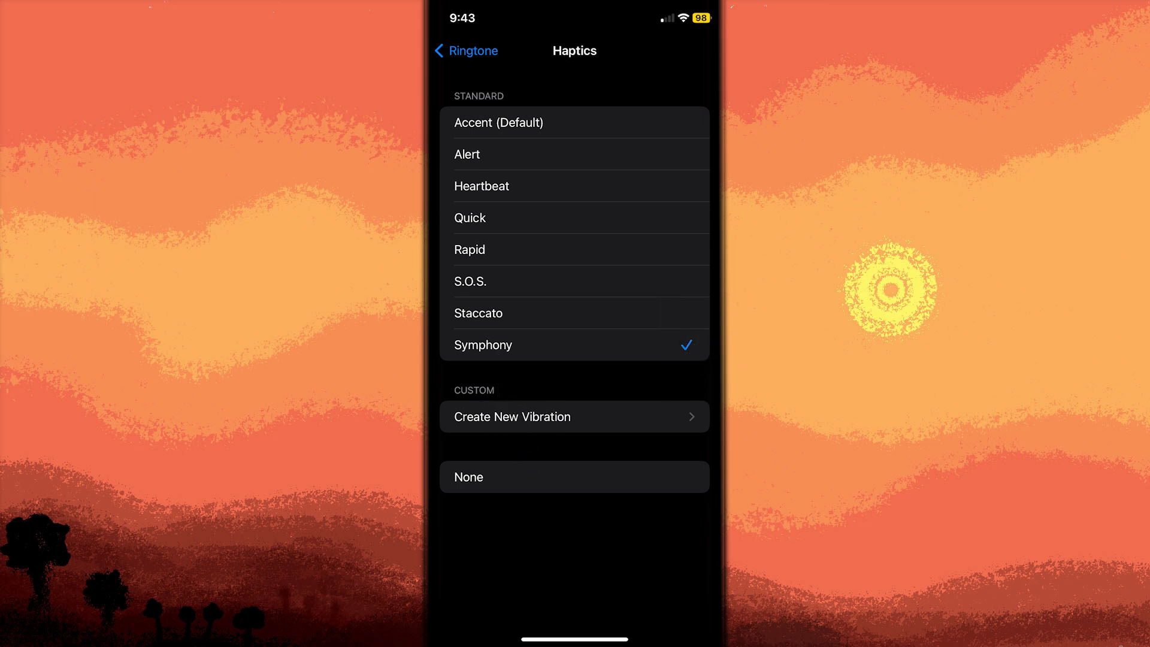
{"action": "left_click", "coordinate": [470, 51]}
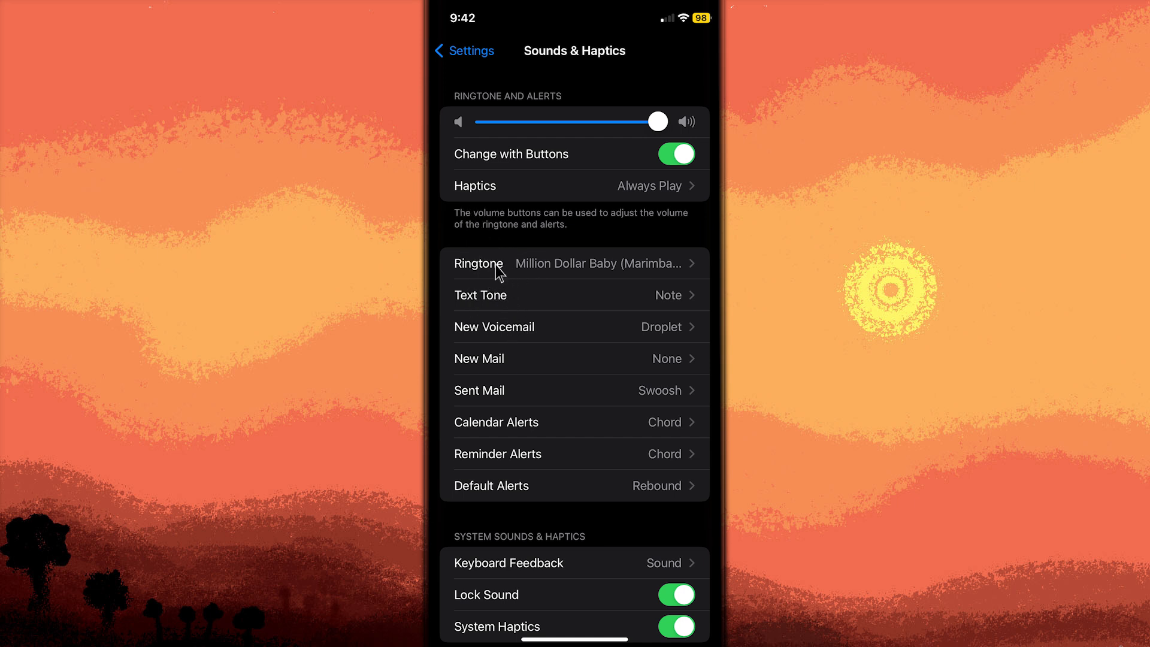
Confirm the ringtone uses Alert haptics, then return to Sounds & Haptics
{"action": "left_click", "coordinate": [490, 263]}
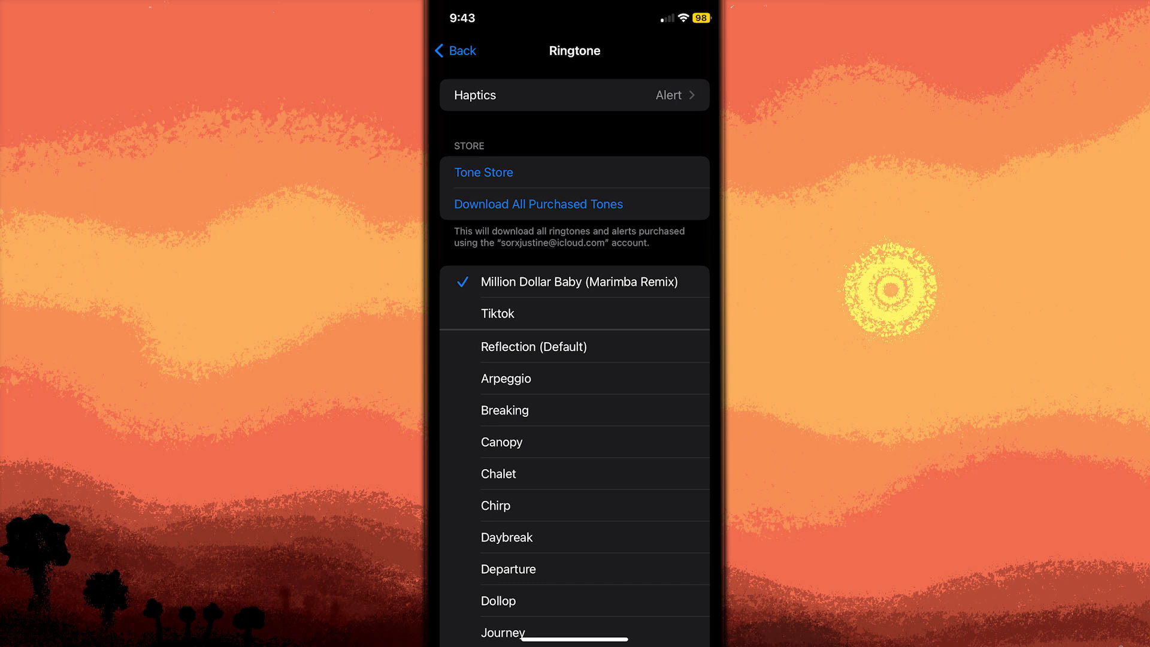
{"action": "left_click", "coordinate": [458, 50]}
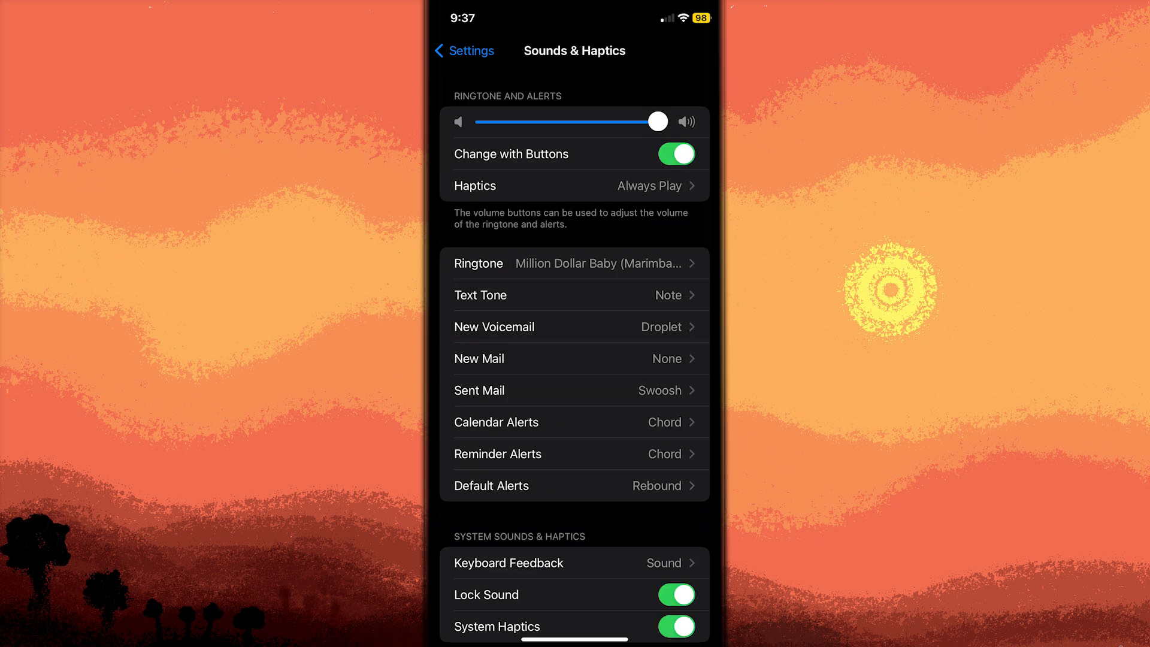